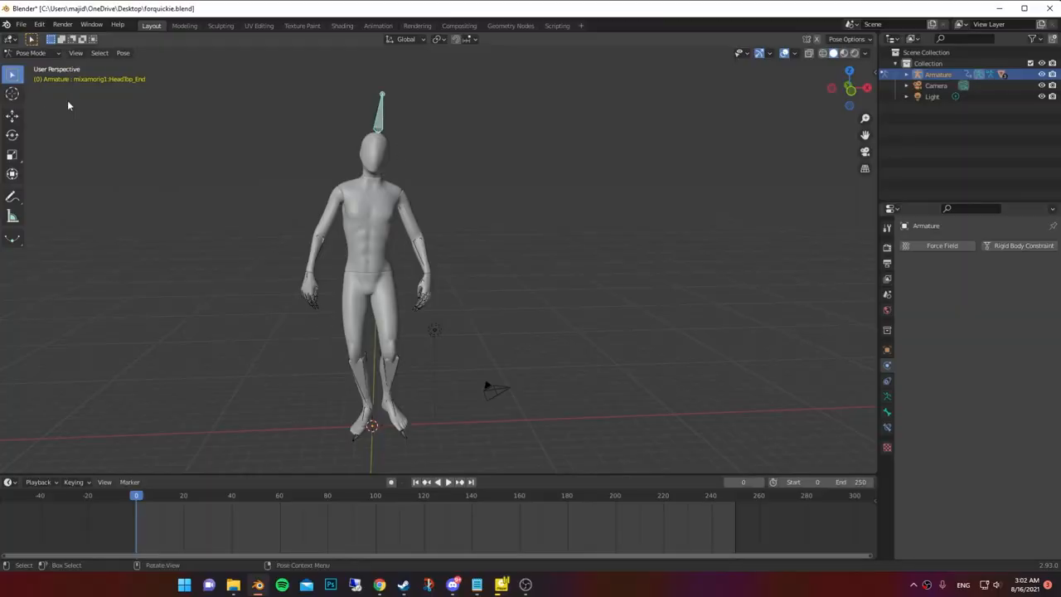
Select all armature bones and clear their rotation back to the T-pose.
key(a)
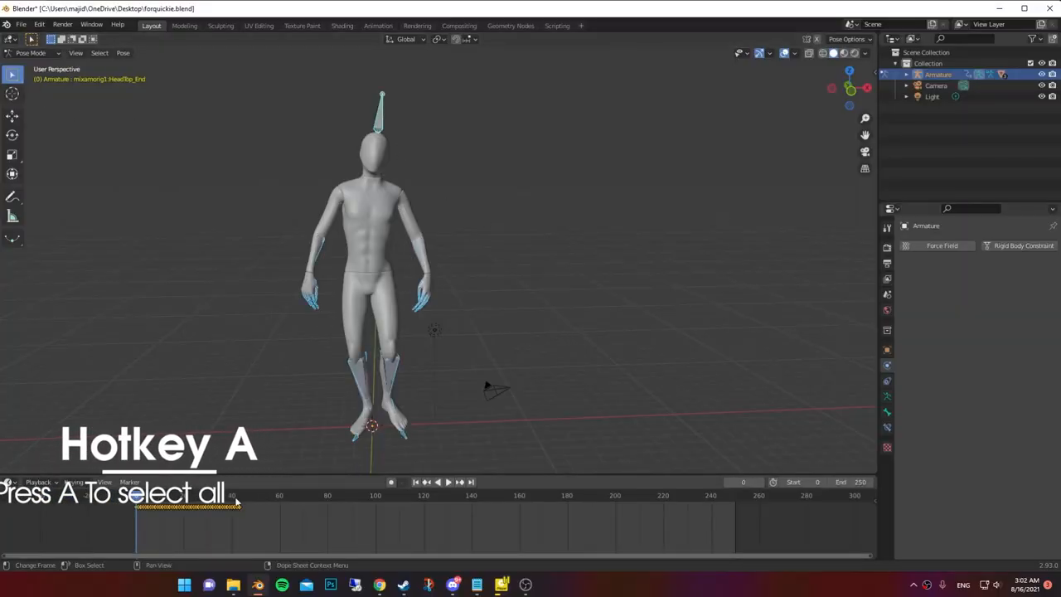
key(a)
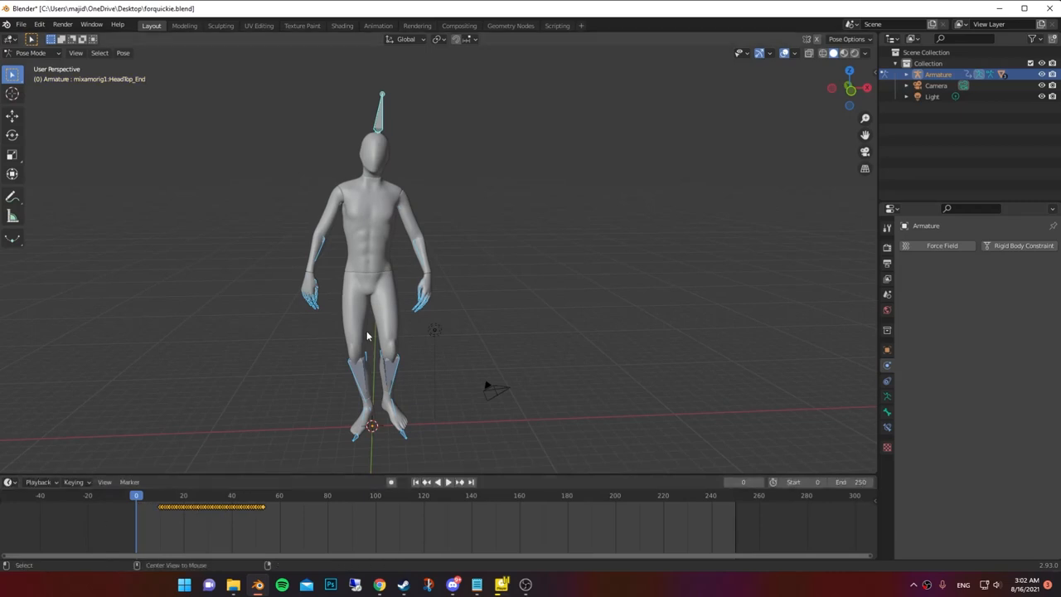
key(alt+r)
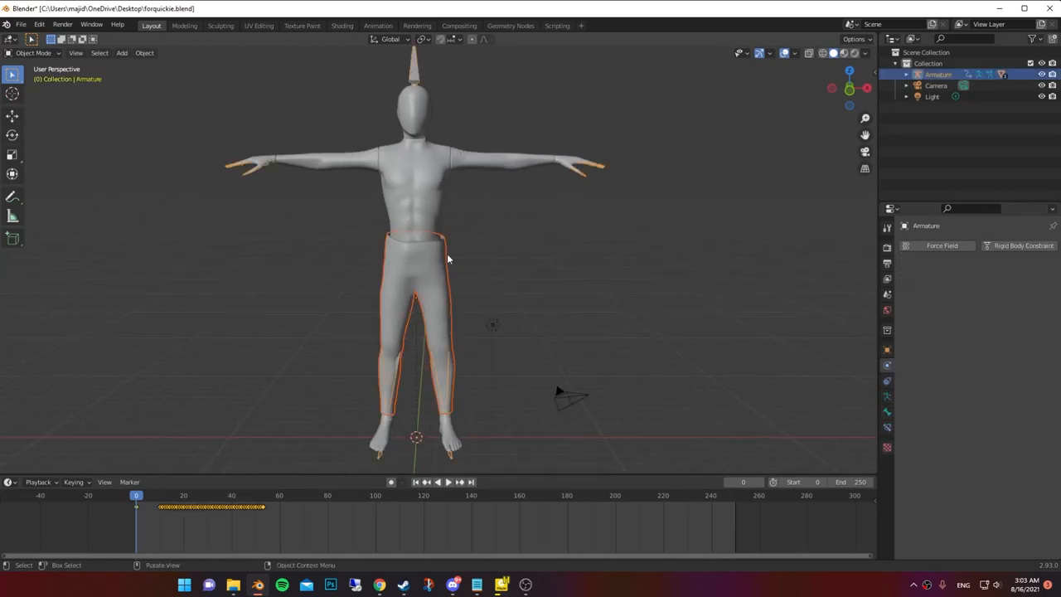
Parent the pants to the armature with automatic weights, then give the body mesh CH36 collision physics.
key(ctrl+p)
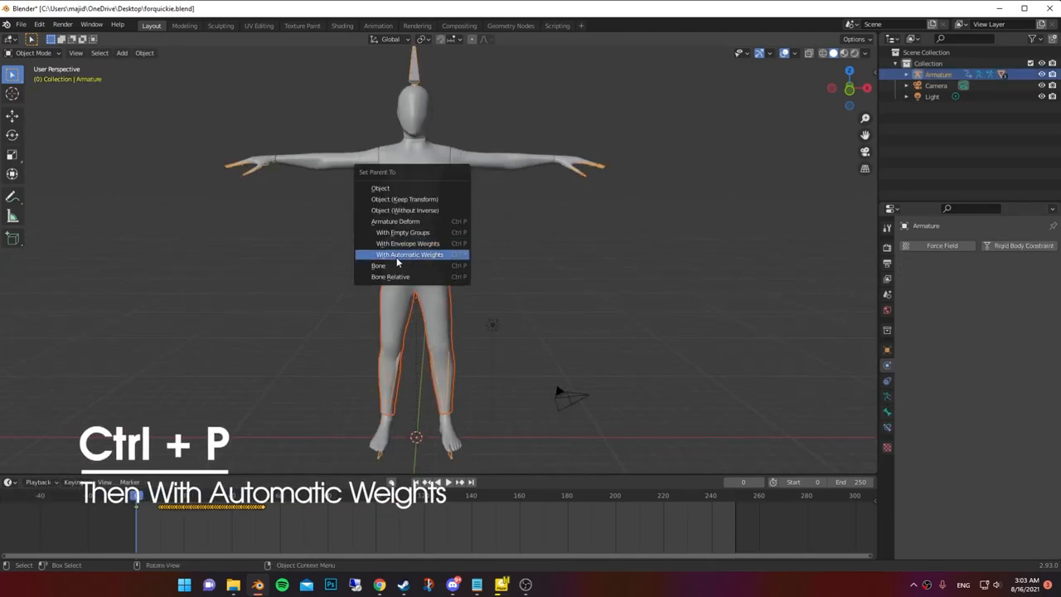
click(407, 255)
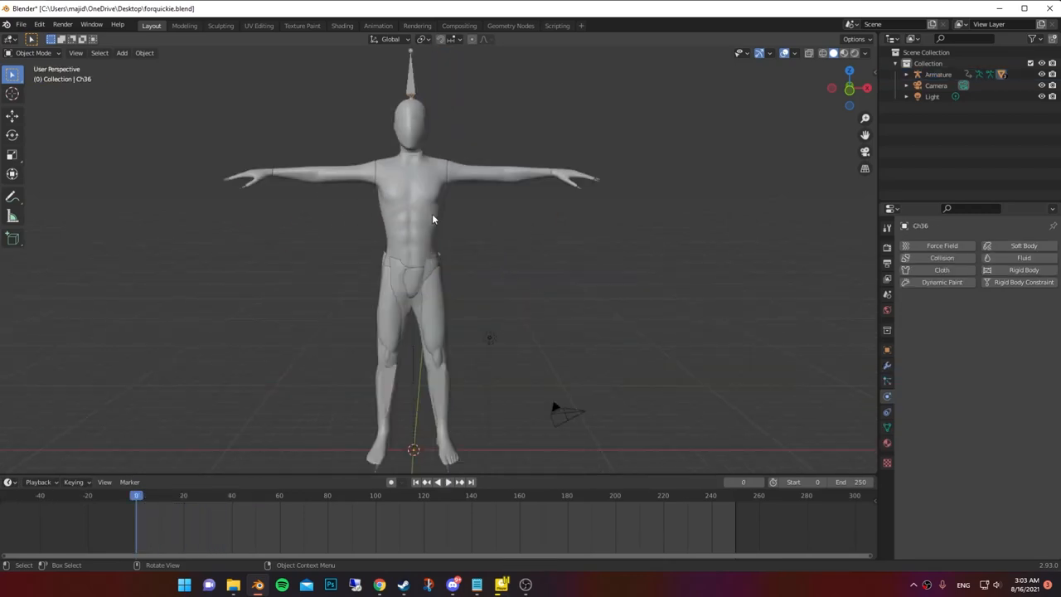
click(942, 258)
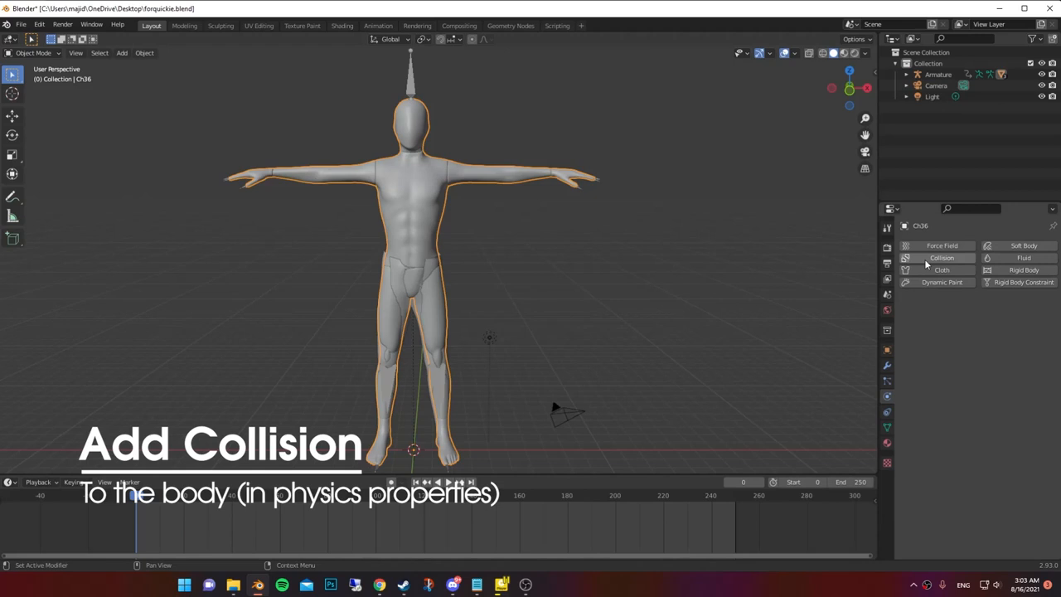
click(941, 258)
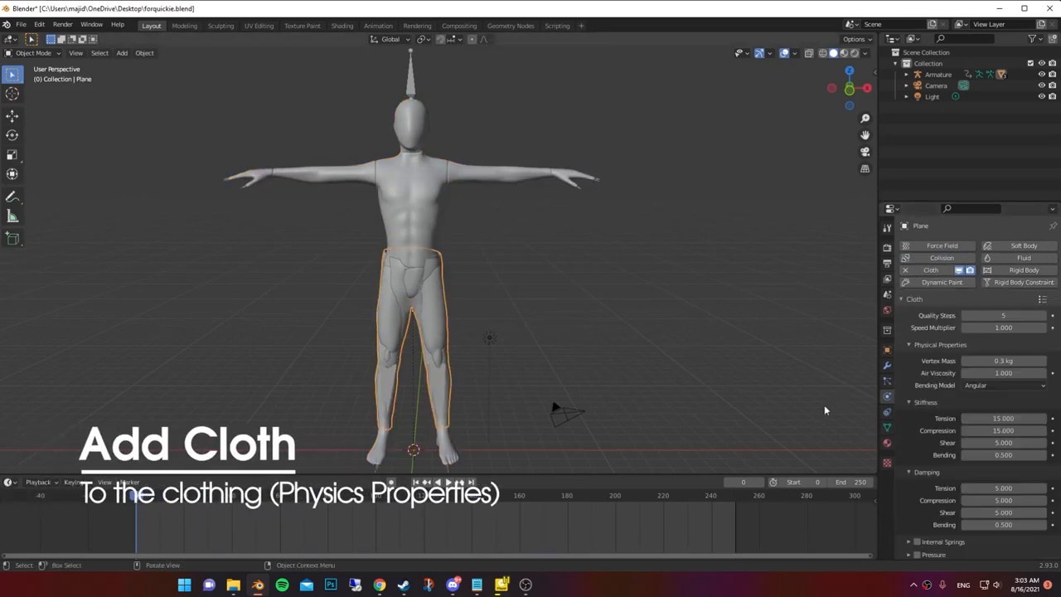
mouse_move(1042, 299)
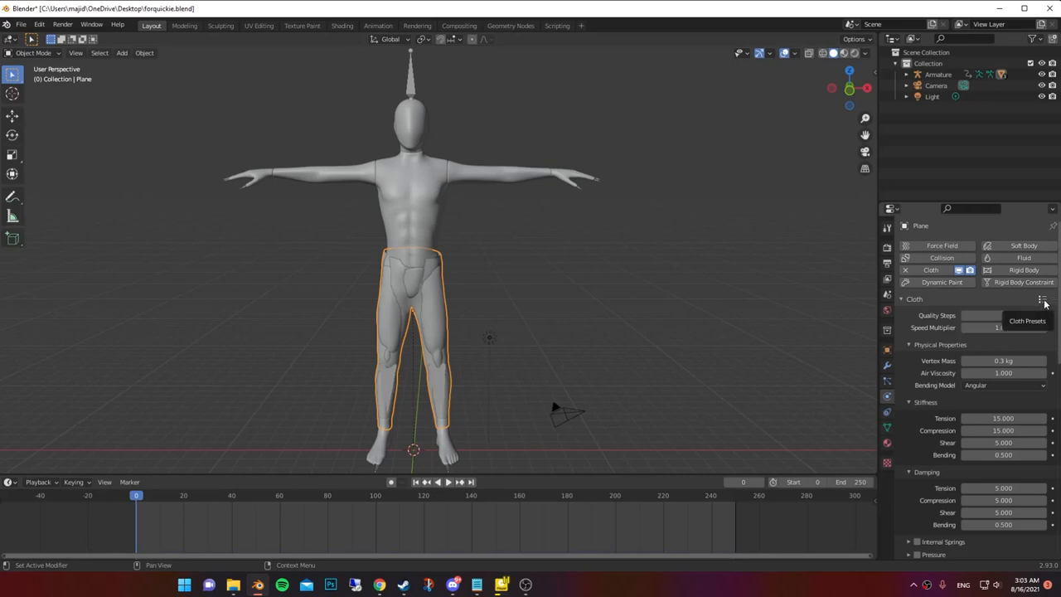
Apply the Cotton preset to the pants' cloth physics.
click(1043, 299)
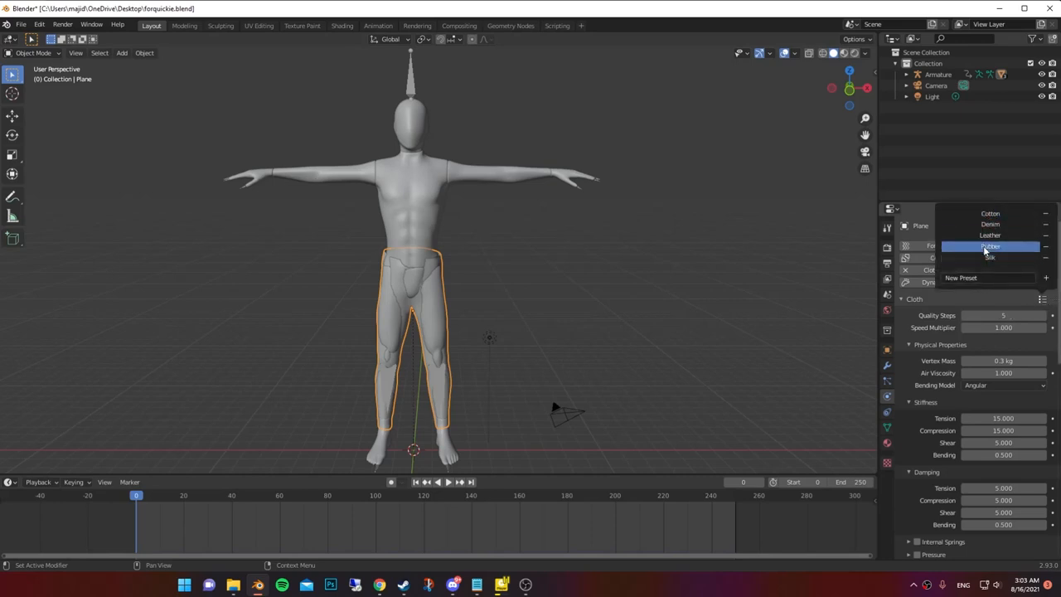
click(991, 246)
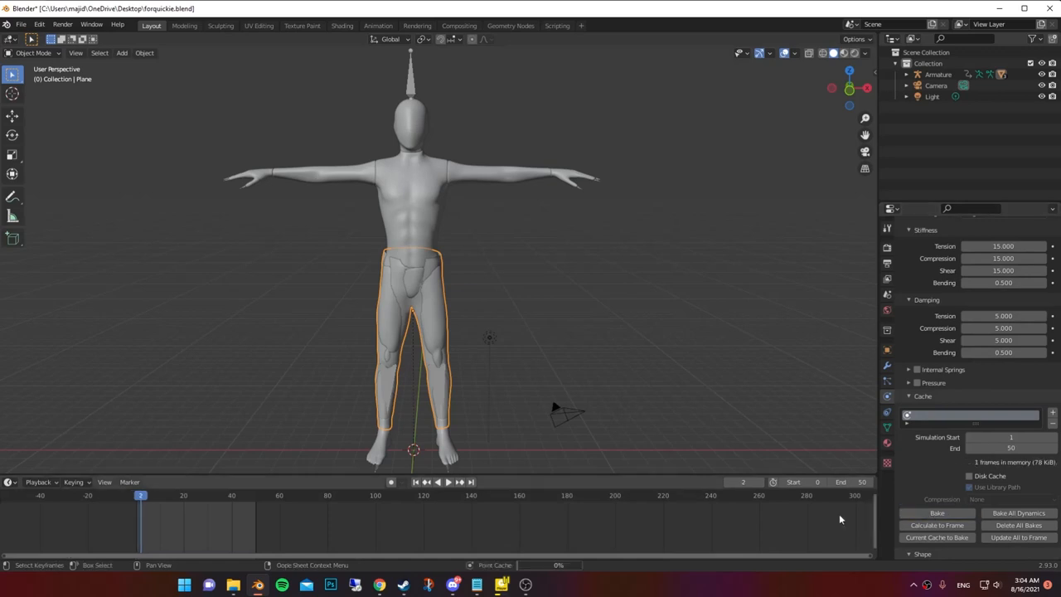
Adjust the cloth simulation cache settings for the pants.
click(424, 481)
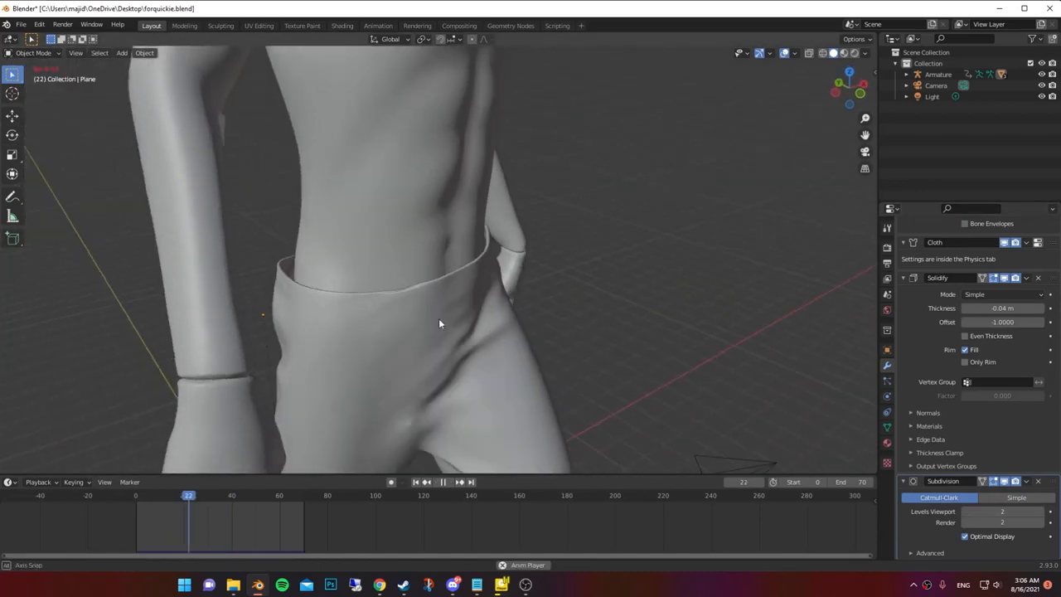
Stack Solidify and Subdivision after the cloth and add a new vertex group to the pants.
click(441, 481)
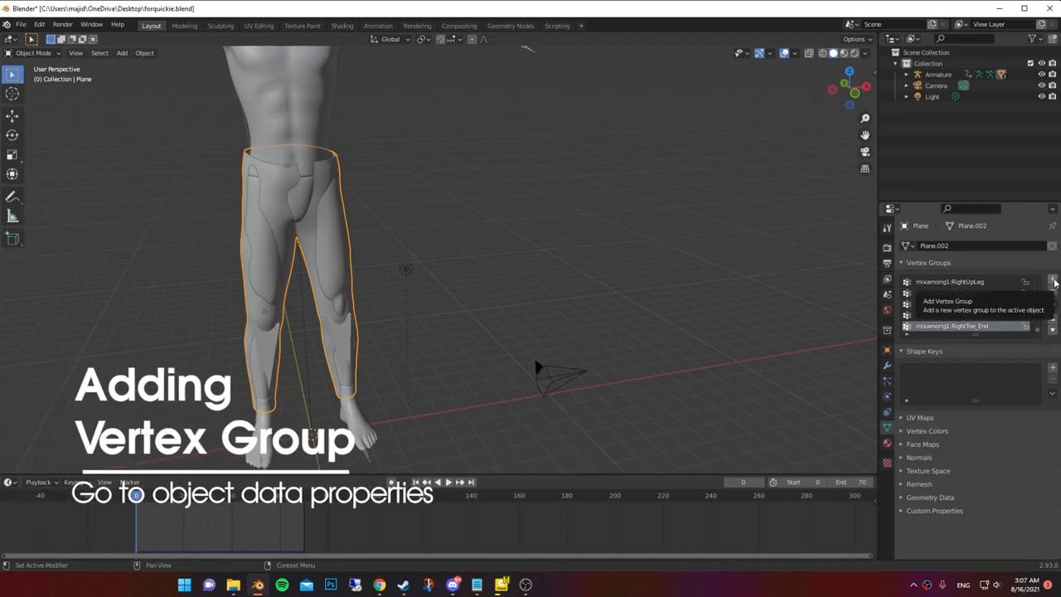
click(1053, 279)
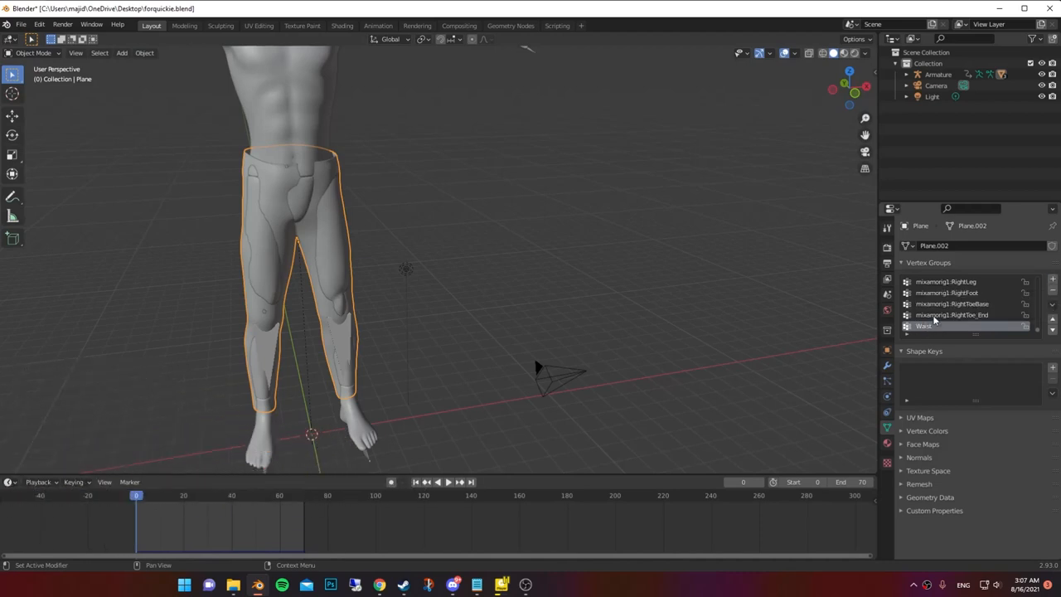